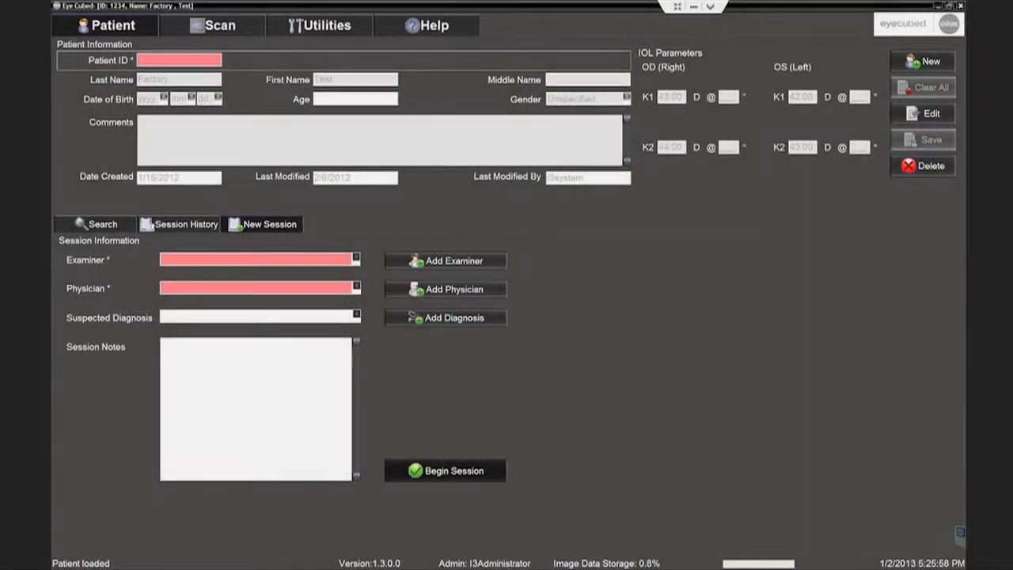
Step: Begin a session for patient ID 54321 and confirm creating the new patient
text(54321)
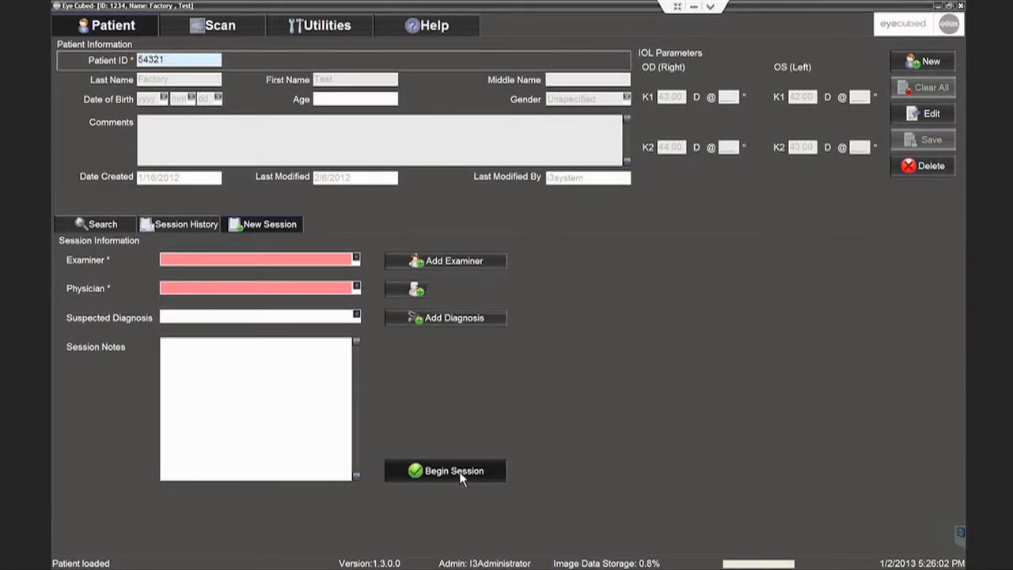
click(444, 470)
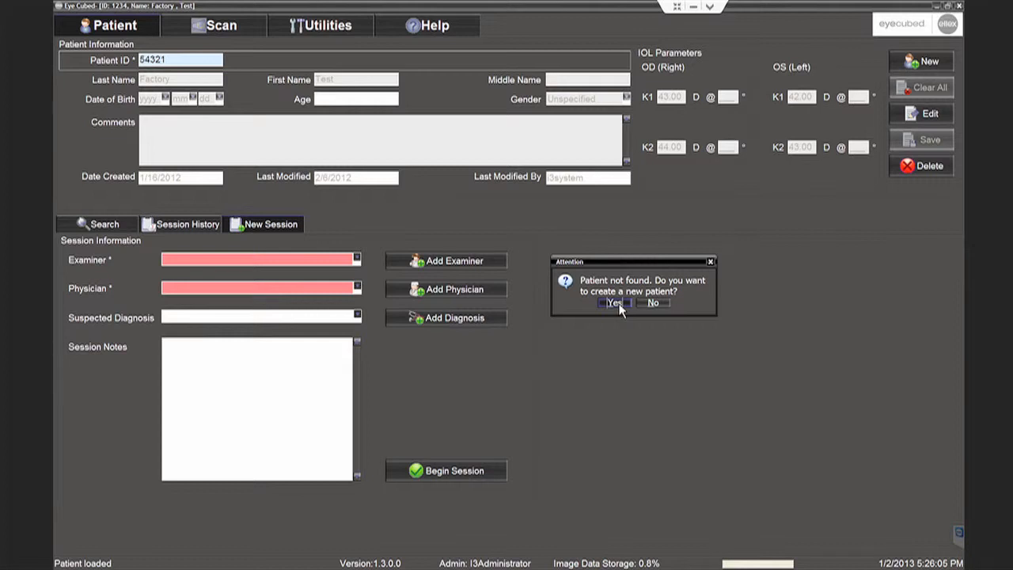
click(652, 302)
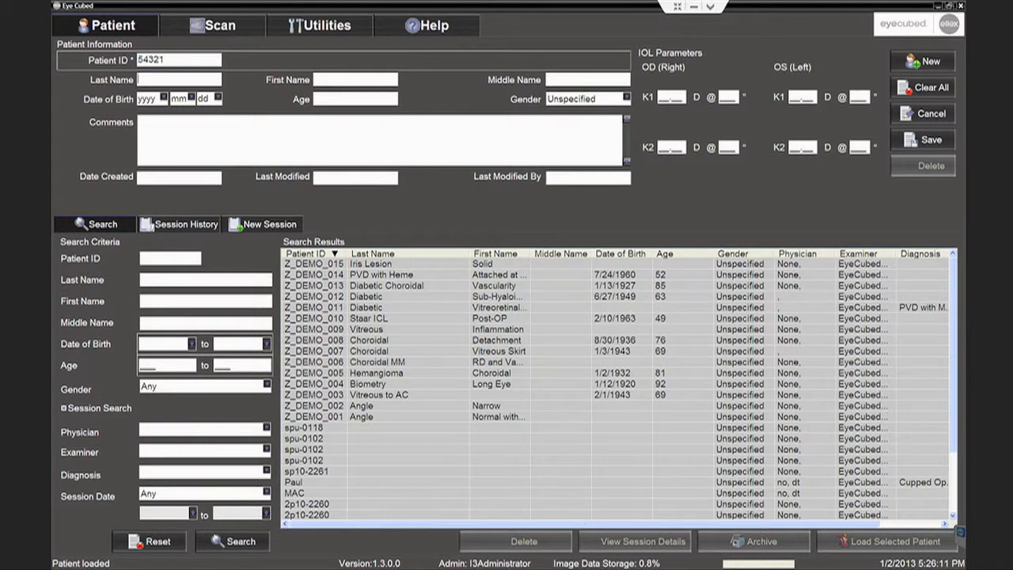
Step: Save the new patient as 'LN', 'FN', male, with K1/K2 of 44.00
text(LN)
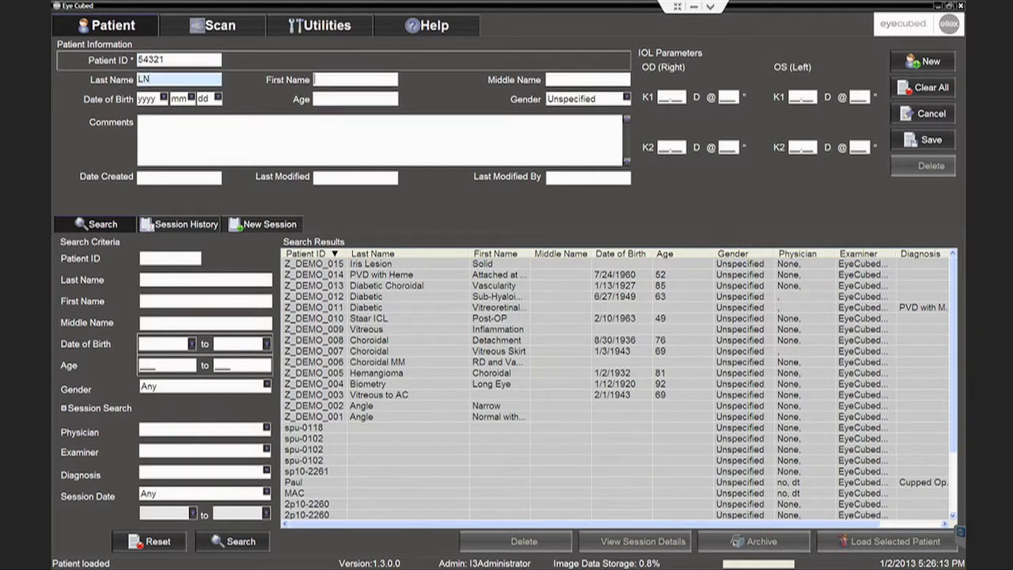
text(FN)
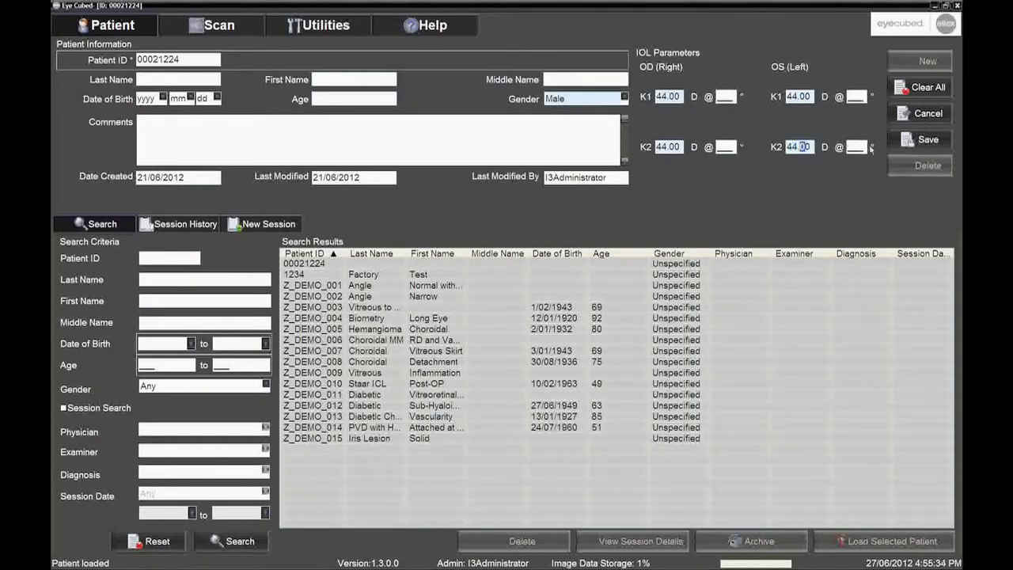
click(261, 224)
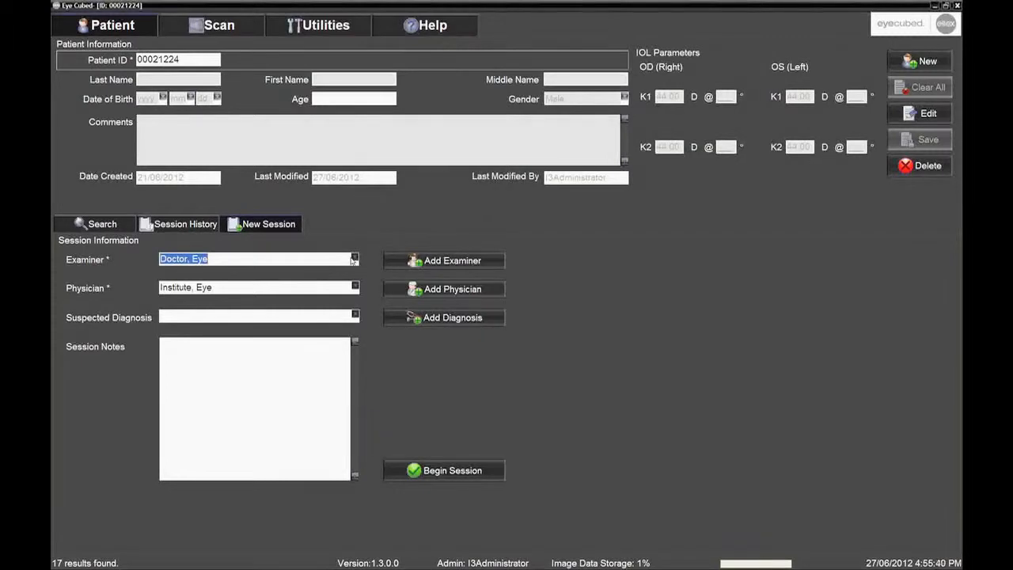
click(257, 287)
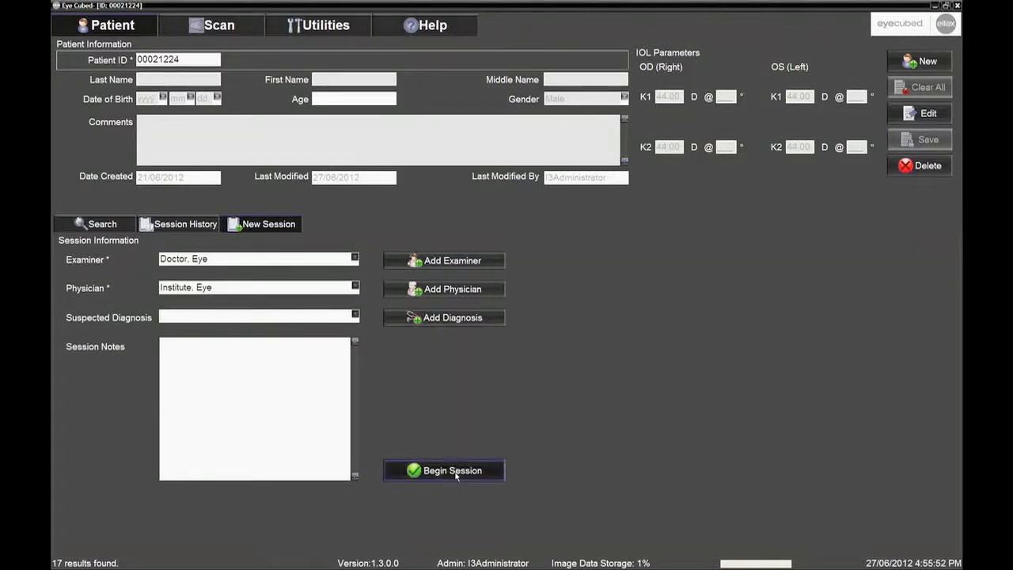
click(444, 470)
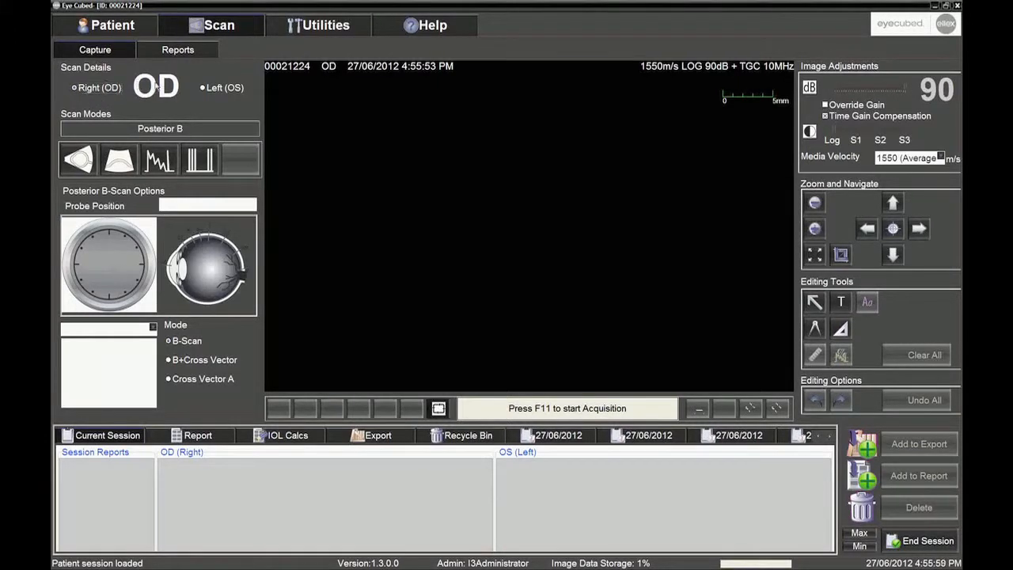
Step: Toggle the scan to the left eye, back to the right eye, and show scan modes
click(202, 87)
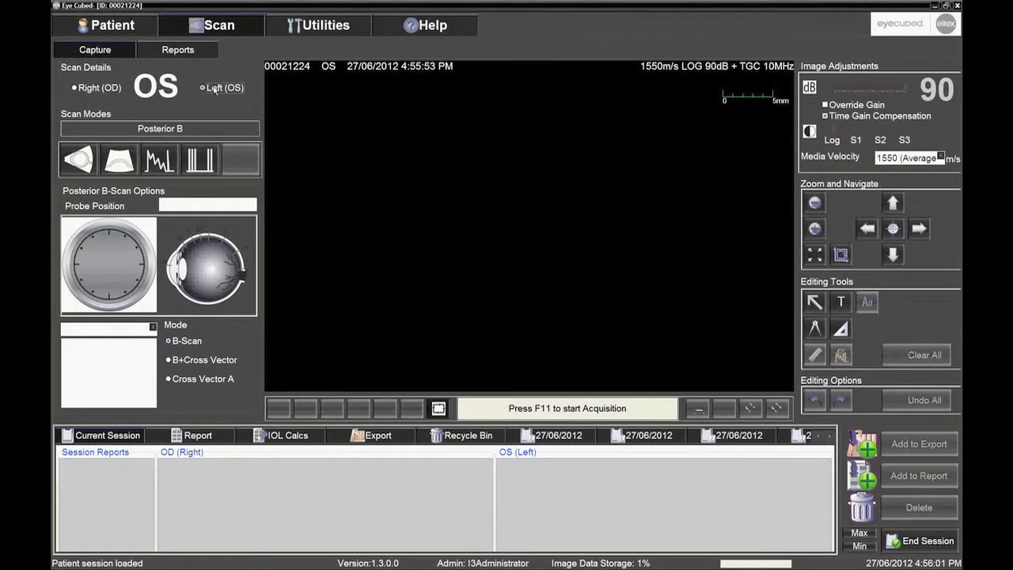
click(75, 87)
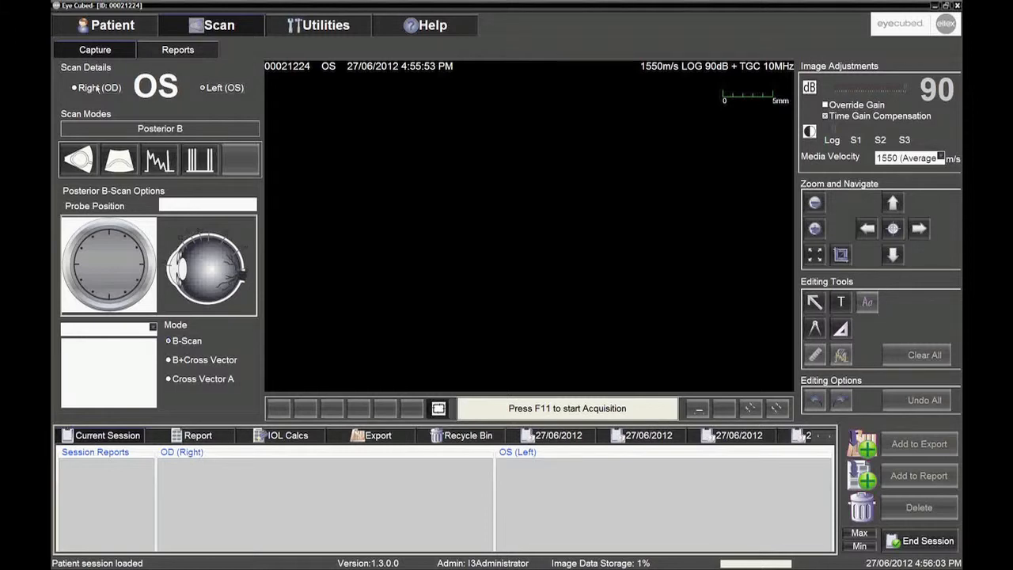
click(74, 87)
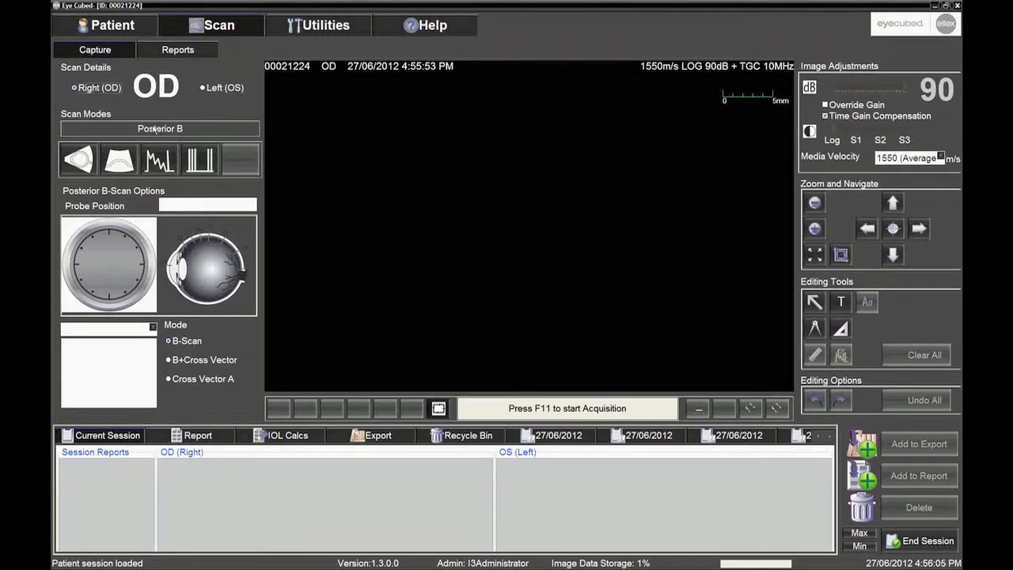
click(199, 158)
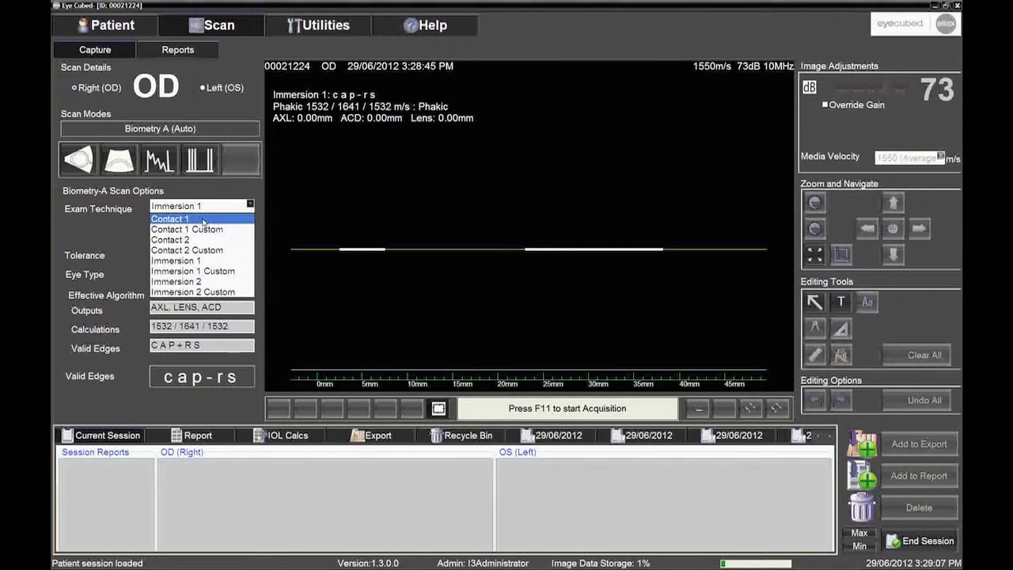
Step: Use Contact 1 exam technique with Auto-Acquisition Mode turned on
click(170, 218)
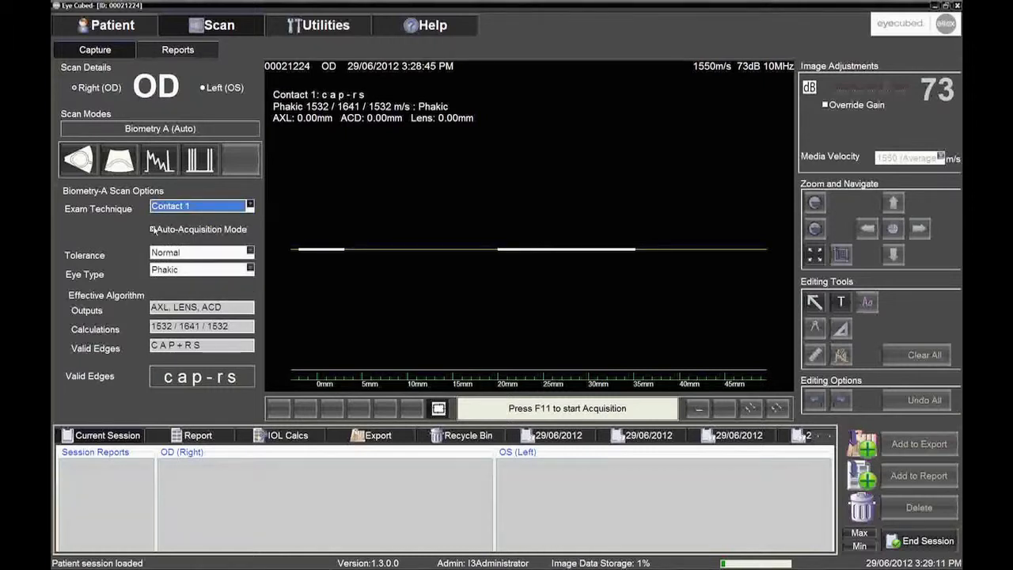
click(152, 229)
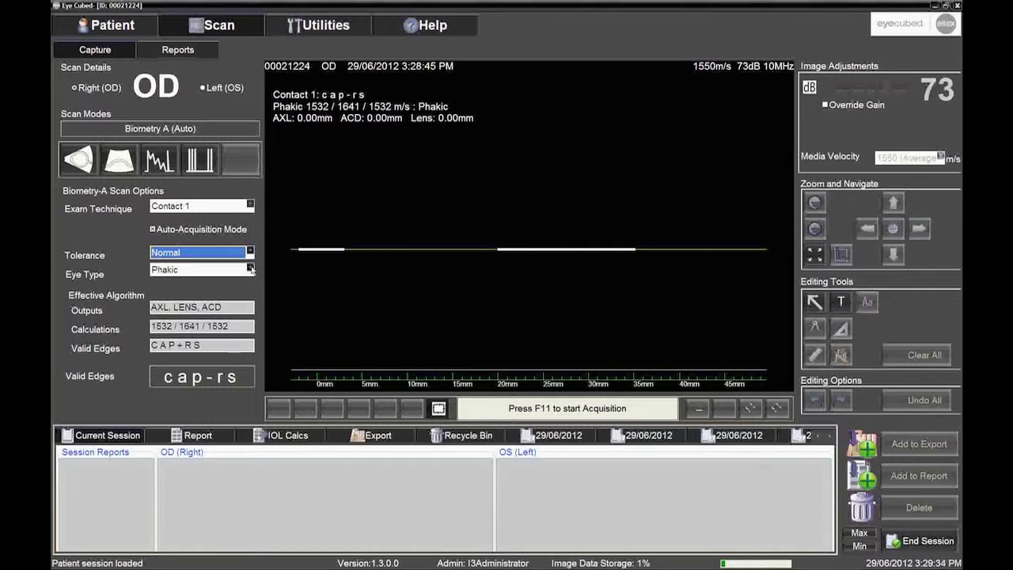
Step: Set the right-eye biometry eye type to Pseudophakic - PMMA
click(250, 269)
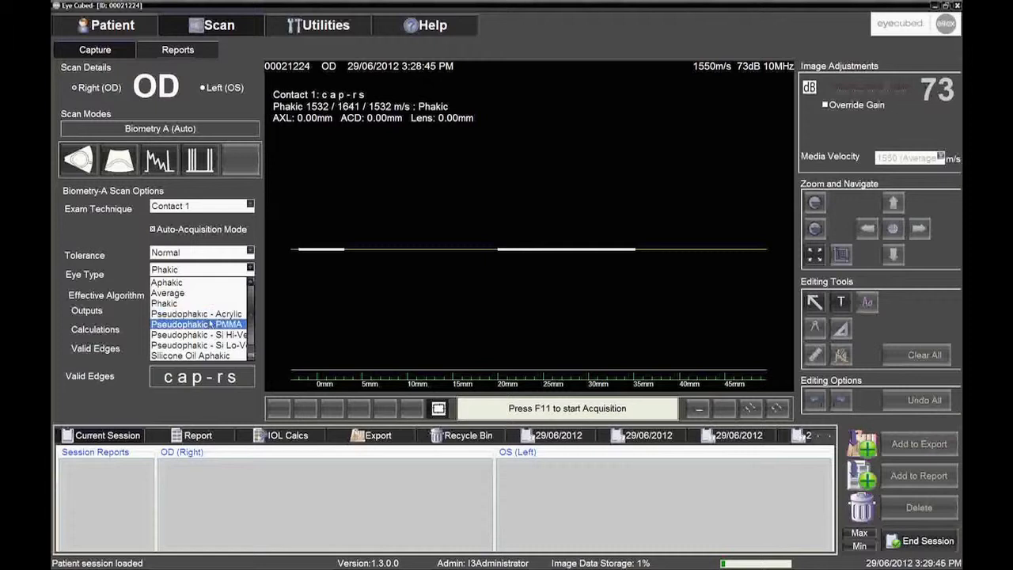
click(199, 345)
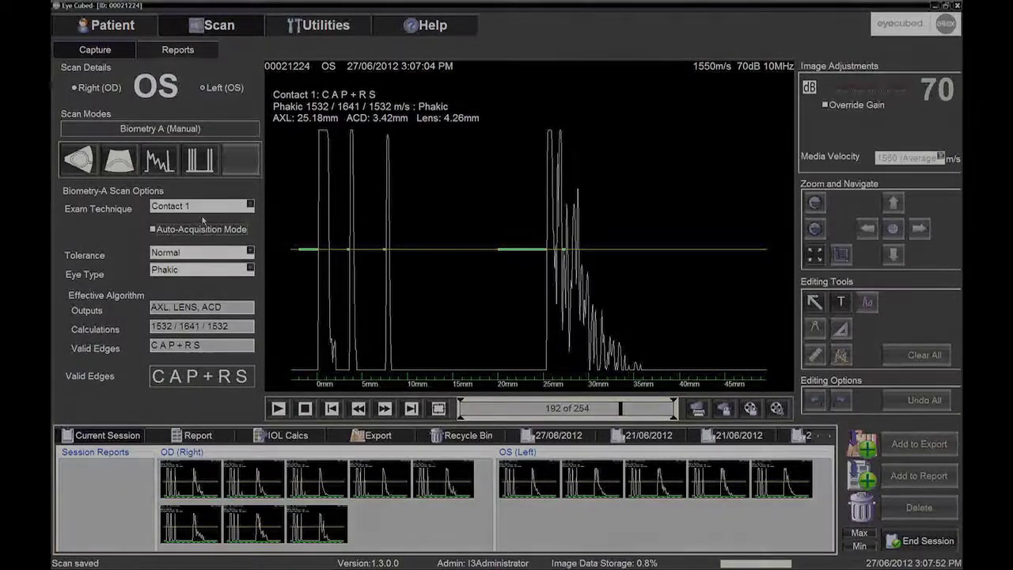
Step: Open the Eye Cubed User Manual from the Help documentation page
click(433, 25)
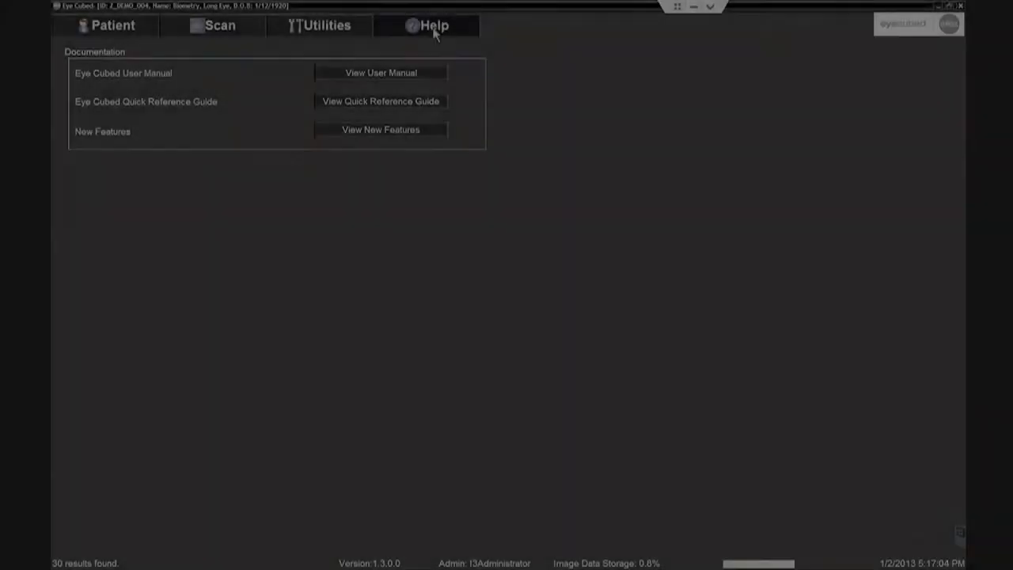
click(380, 73)
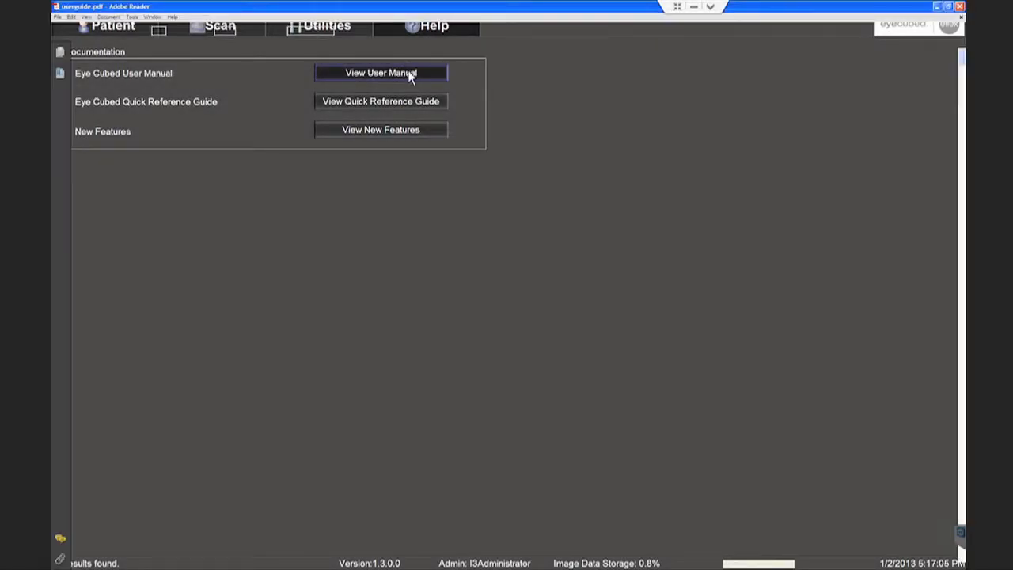
Step: With the manual's Ellex cover page loaded, open the View menu's page display options
click(381, 73)
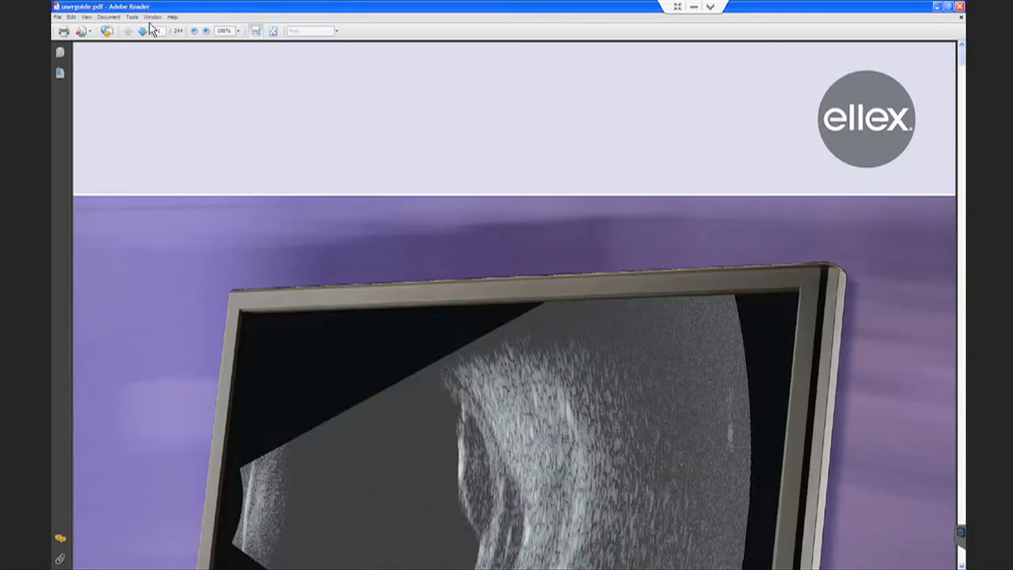
click(86, 17)
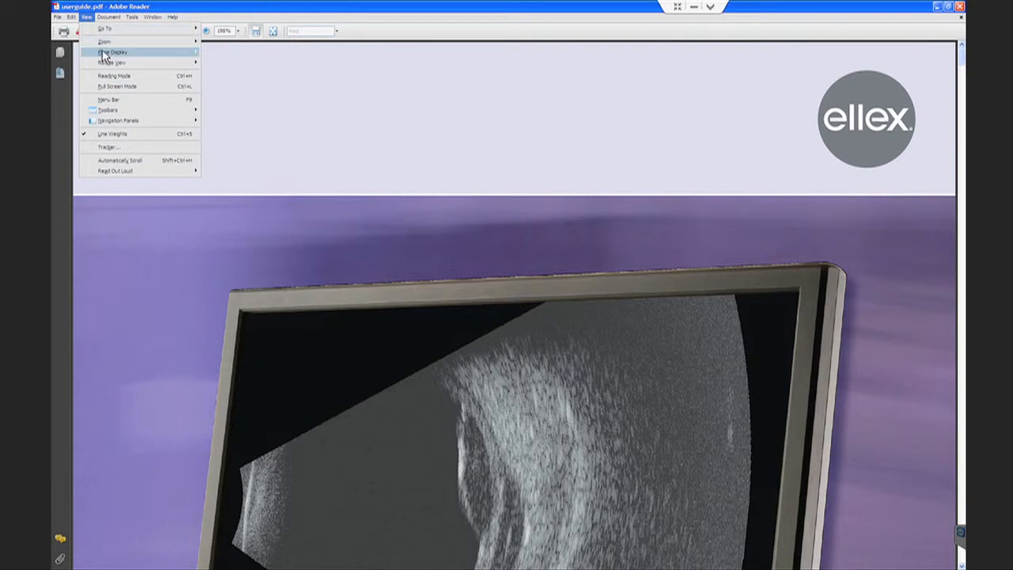